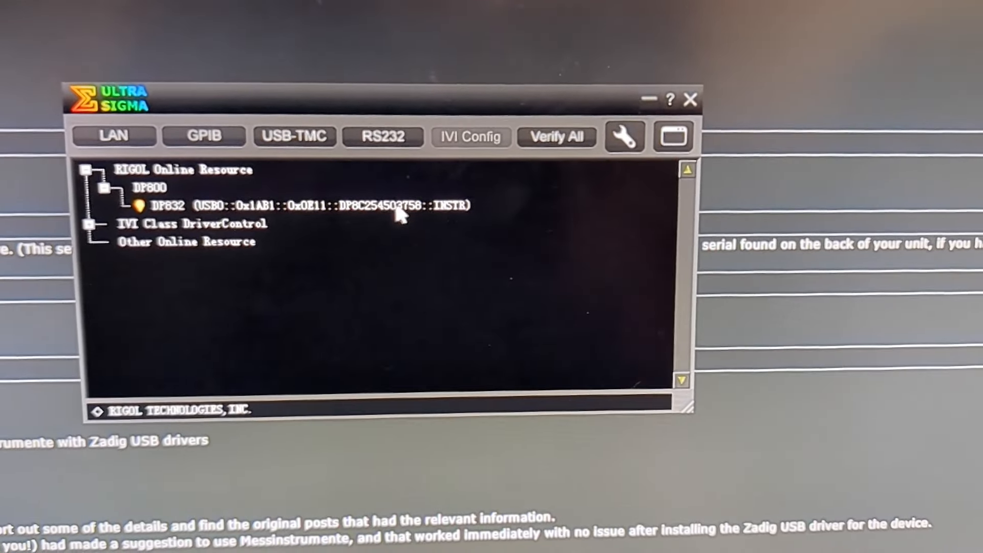
# Step: Launch SCPI Panel Control for the DP832 USB resource via its Operation menu
pyautogui.rightClick(308, 205)
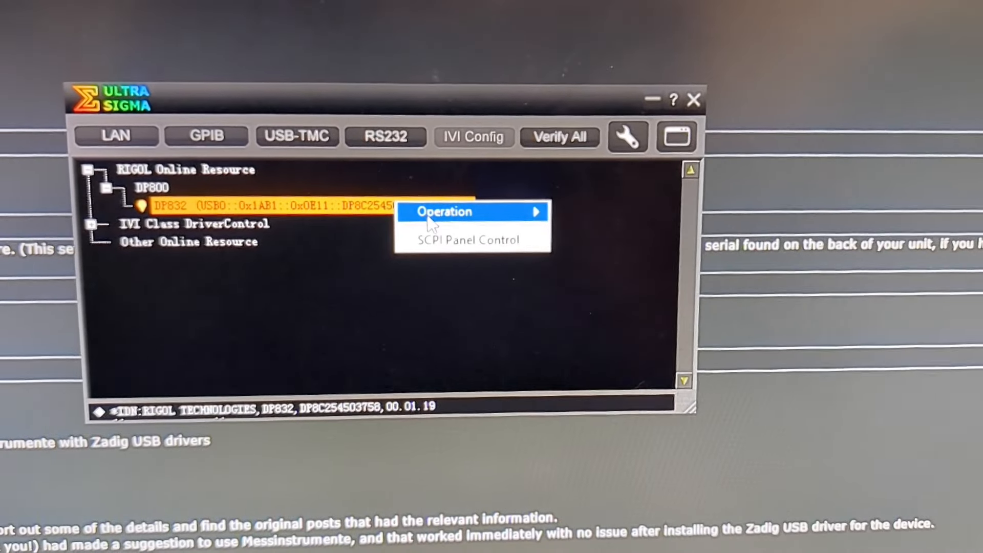
pyautogui.click(459, 240)
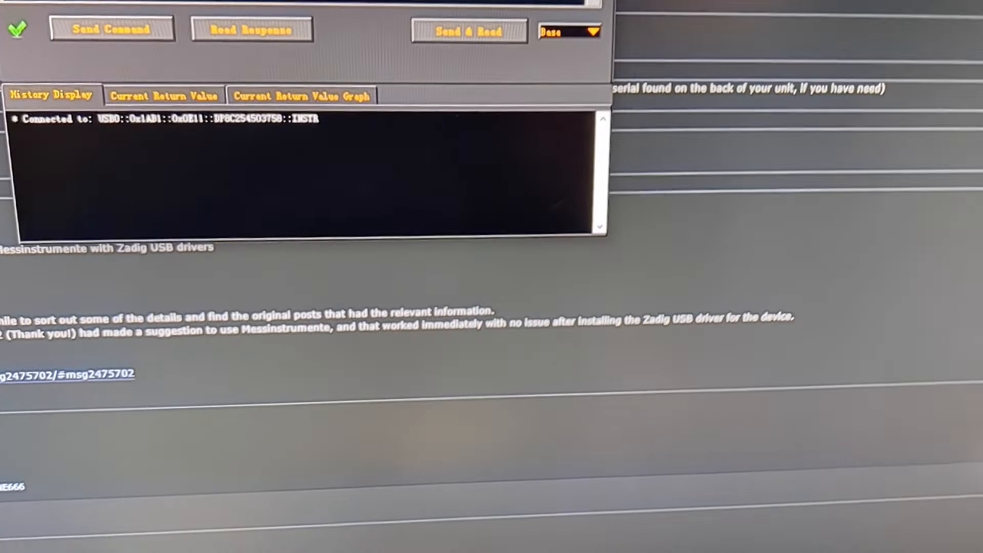
# Step: Send :PROJ:SET MODEL,DP832A from the SCPI Command field to the power supply
pyautogui.click(141, 111)
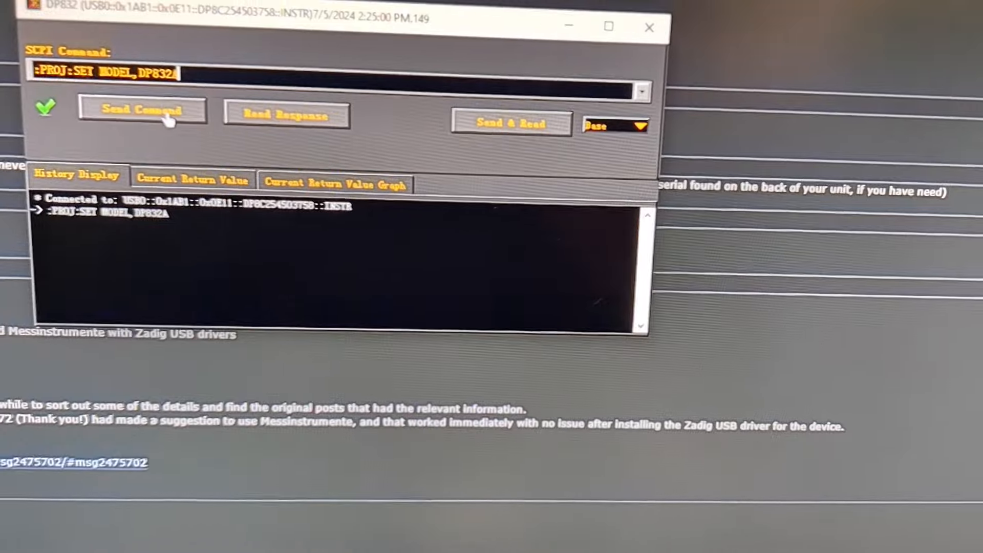